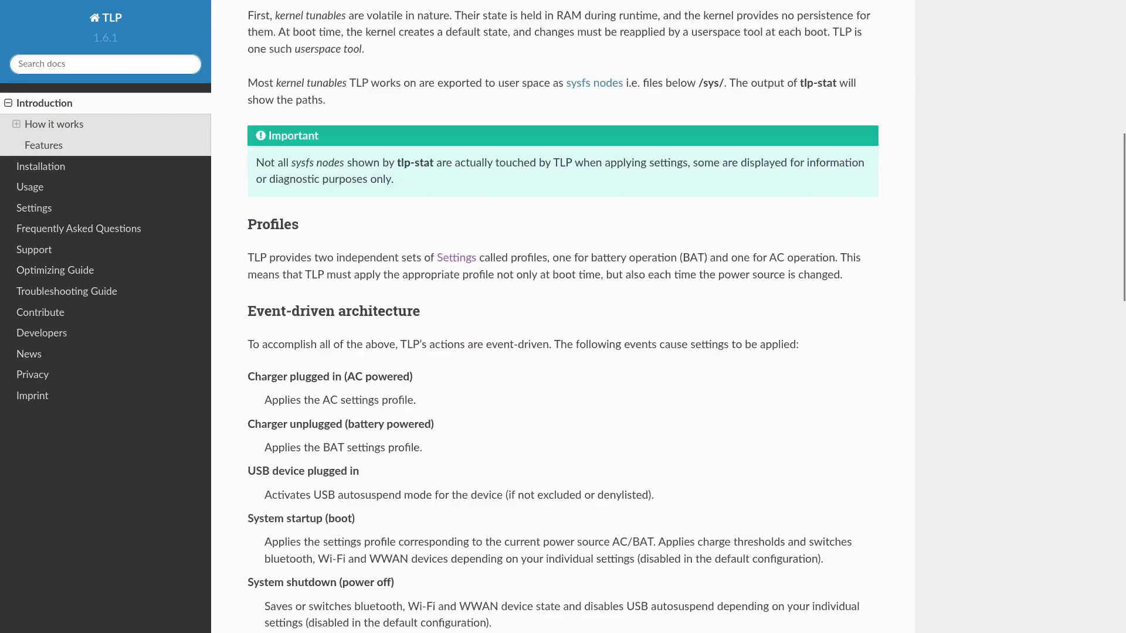
Step: Read the TLP documentation's Introduction, Contribute and News release-notes pages
scroll(down, 3)
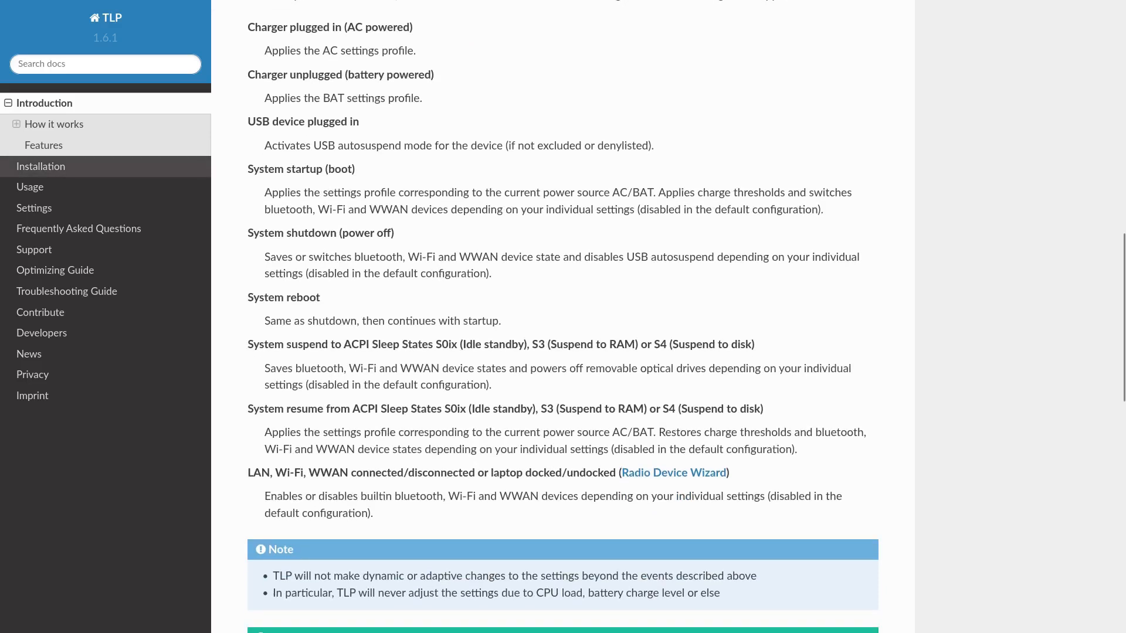
click(41, 166)
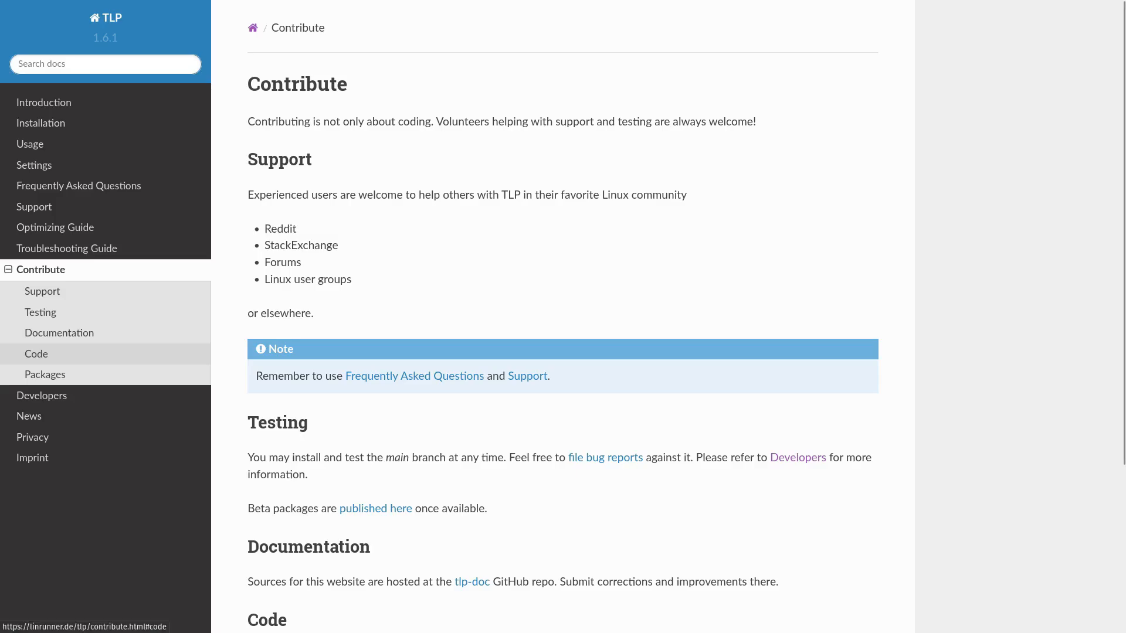
scroll(down, 3)
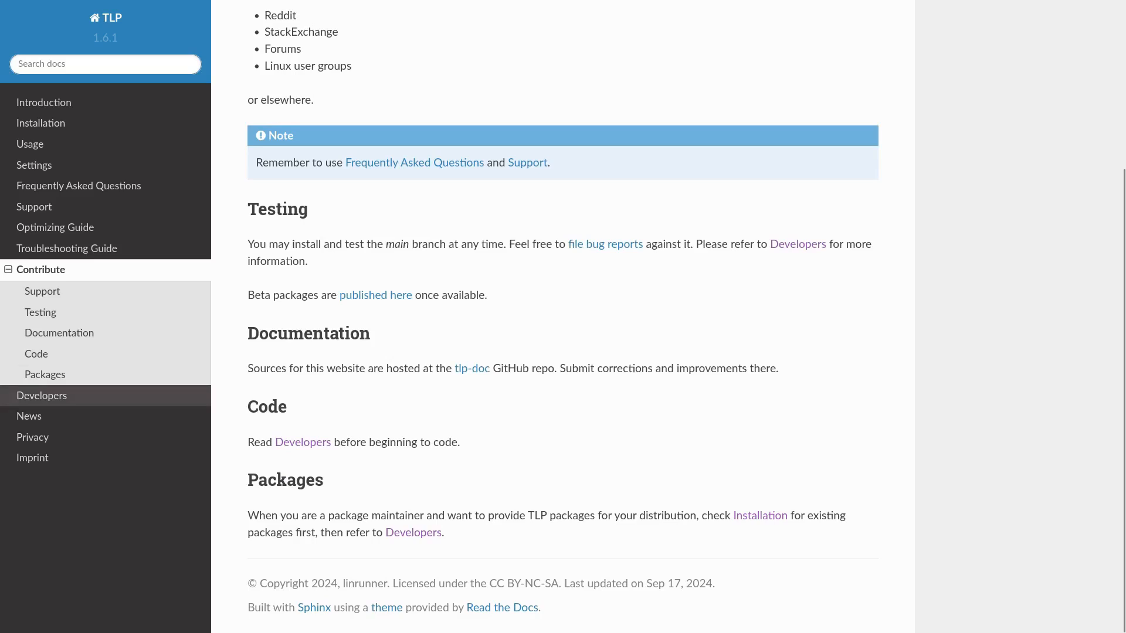
click(41, 396)
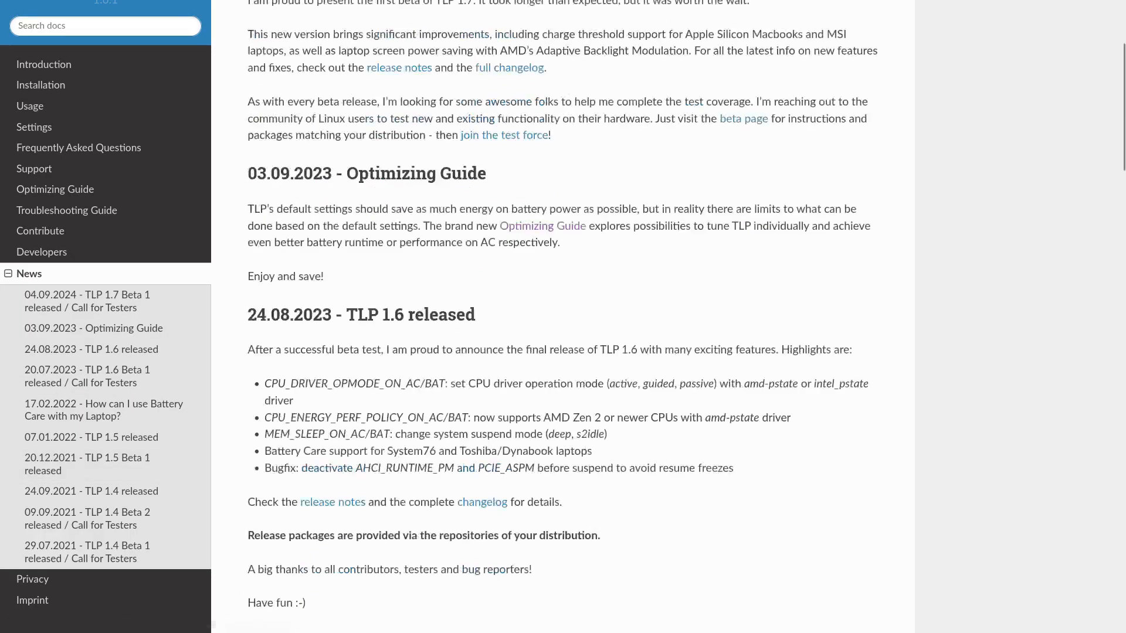
scroll(down, 3)
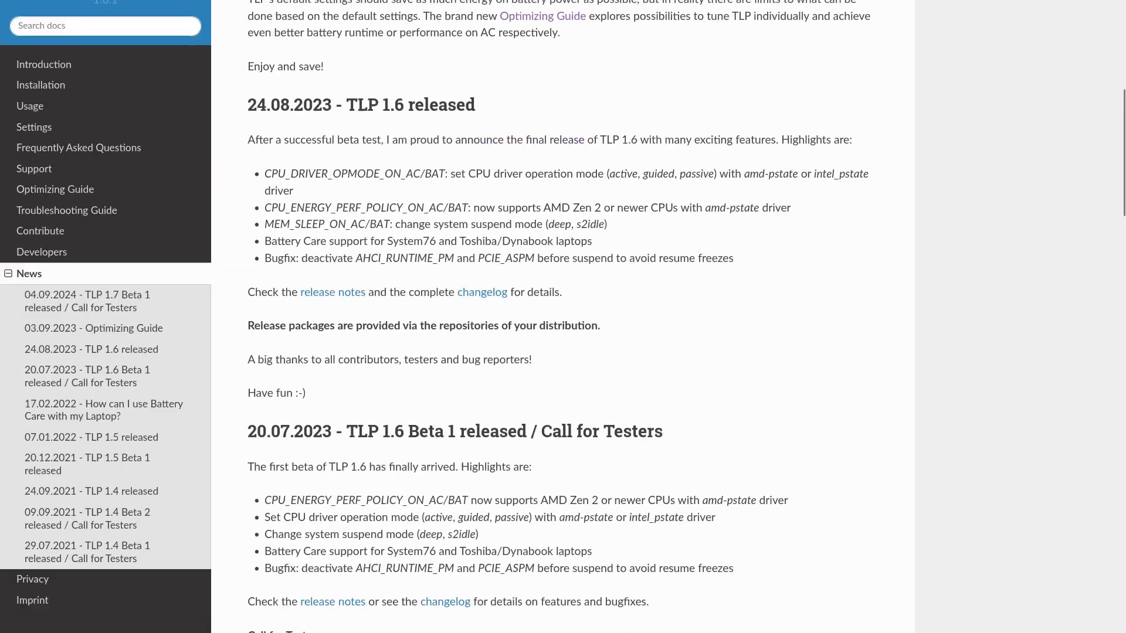
scroll(down, 3)
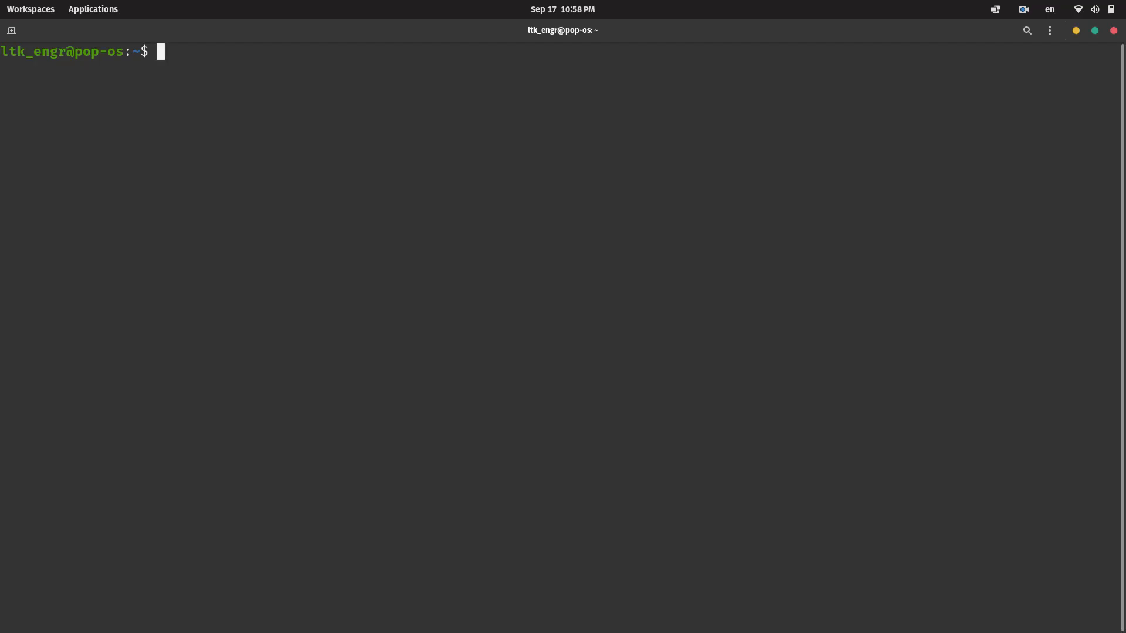
Step: Install TLP with apt-get, start it in AC mode, and begin typing the nano command for /etc/tlp.conf
text(sudo ap)
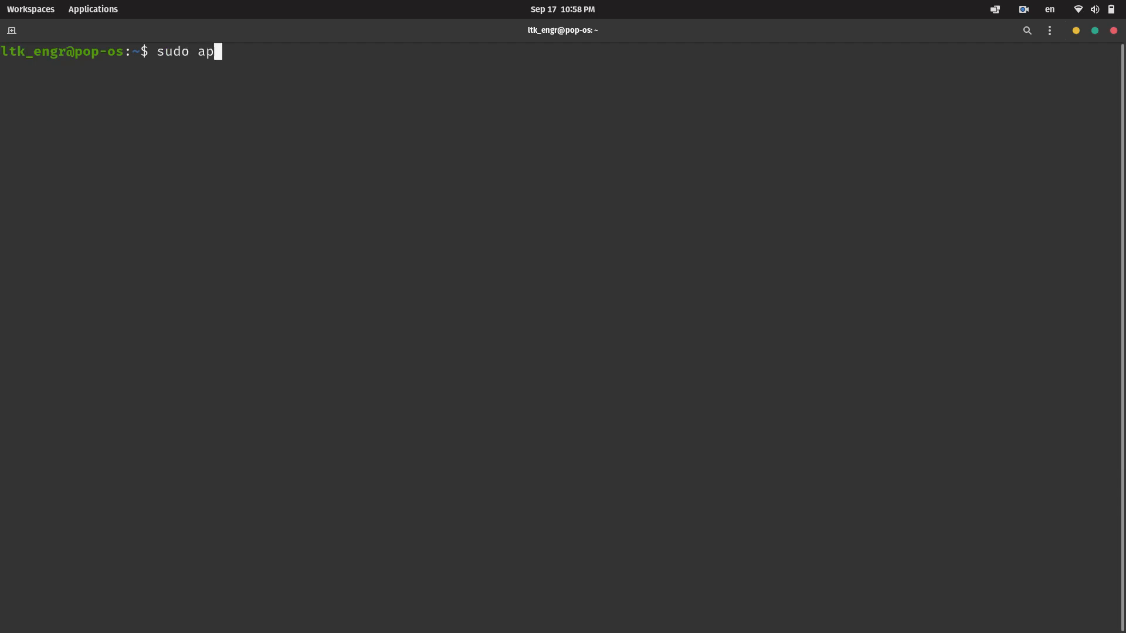
text(t-get install tlp)
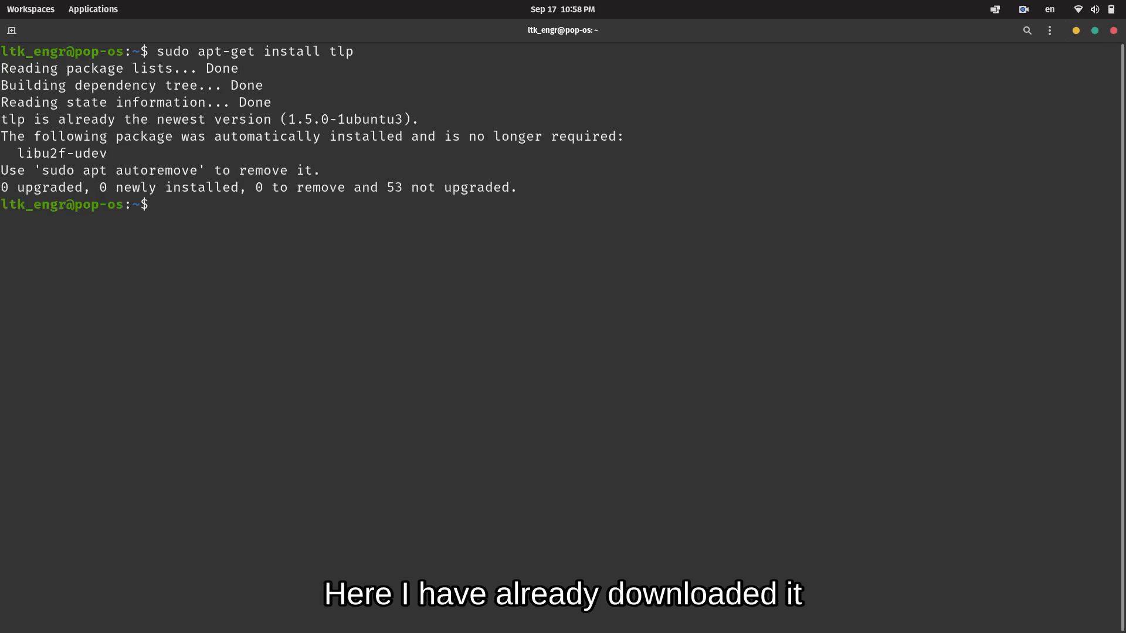
text(sudo nan)
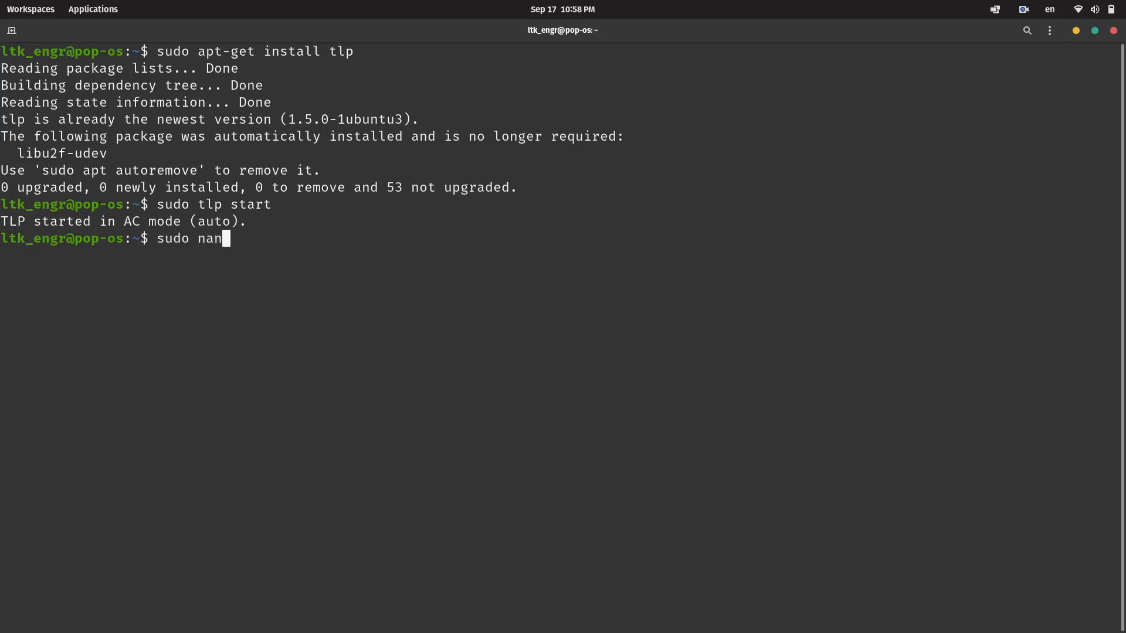
text(o /etc)
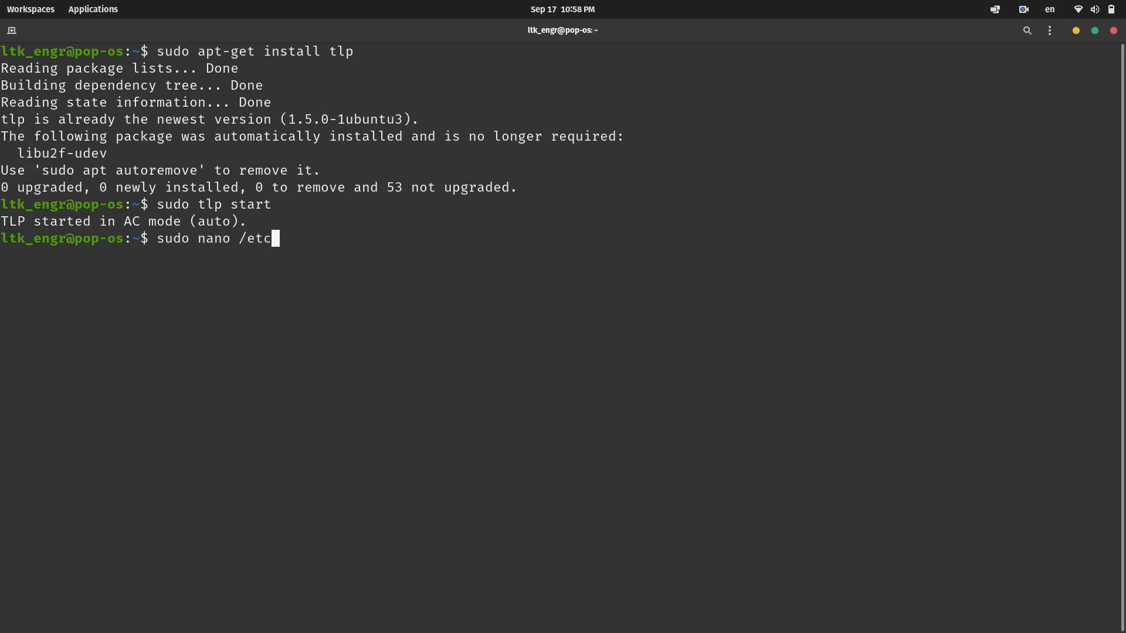
text(/tlp)
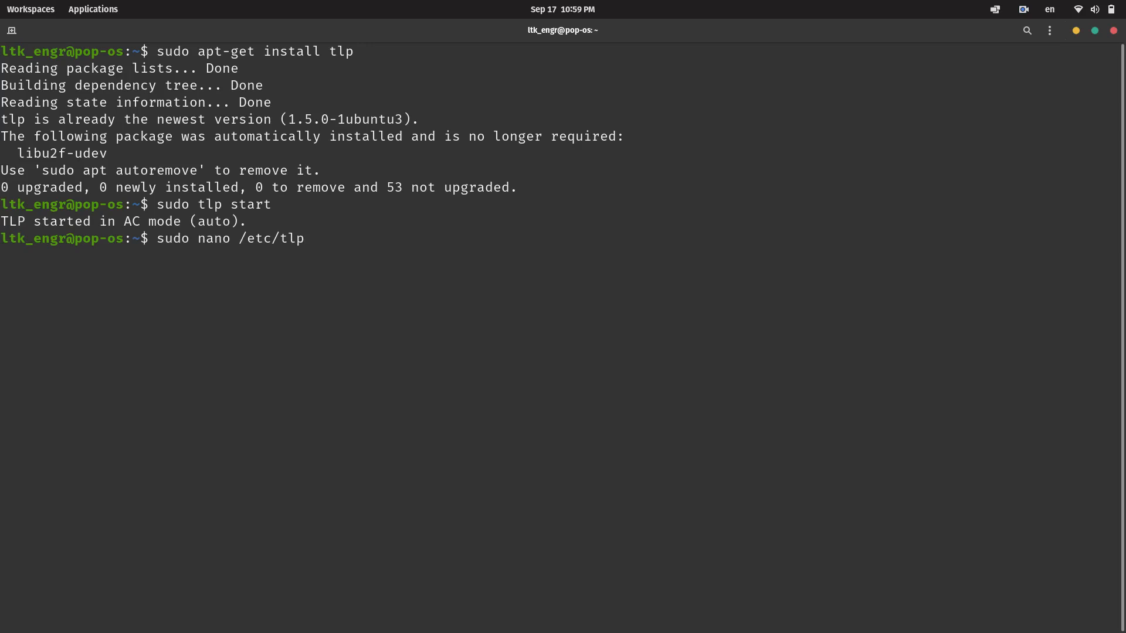
Step: Open /etc/tlp.conf in nano and scroll down to the START/STOP_CHARGE_THRESH_BAT0 lines
key(Return)
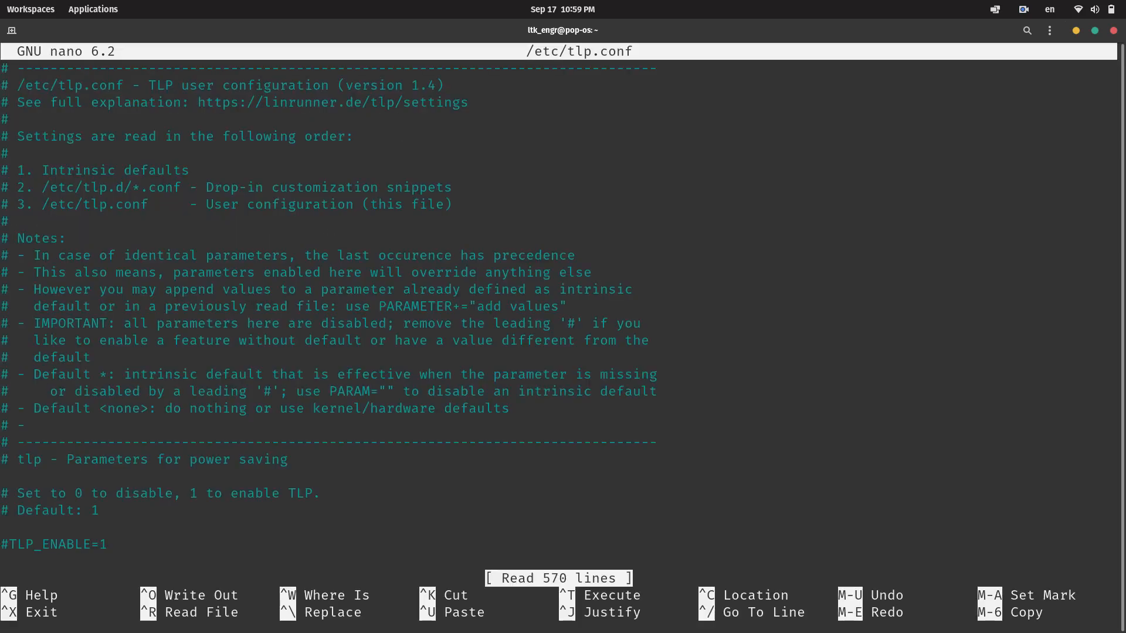
scroll(down, 3)
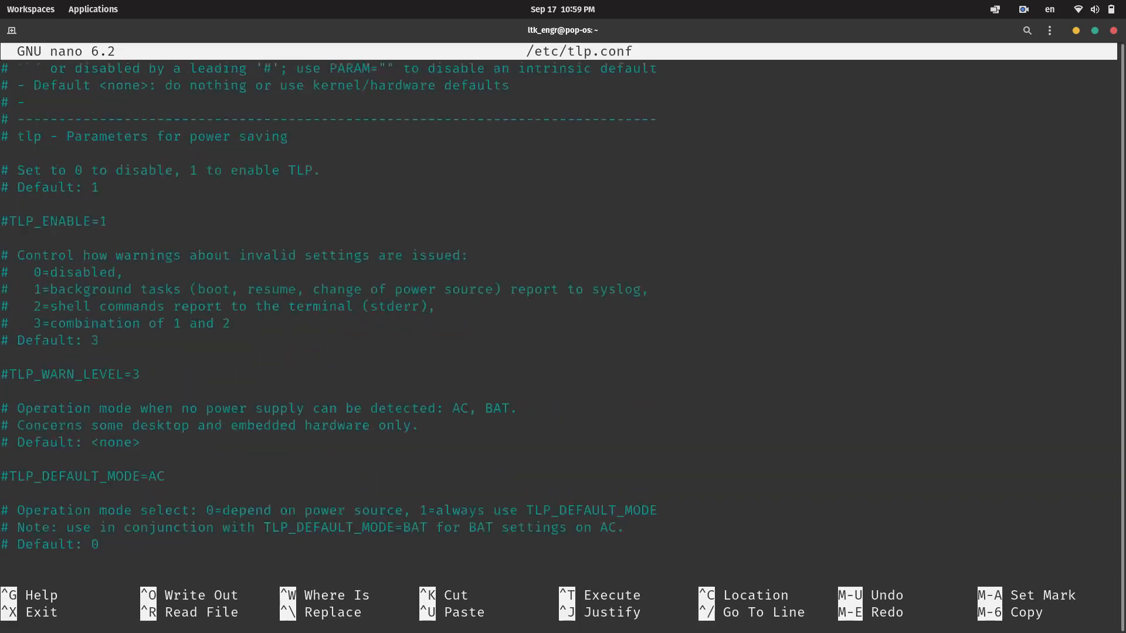
scroll(down, 3)
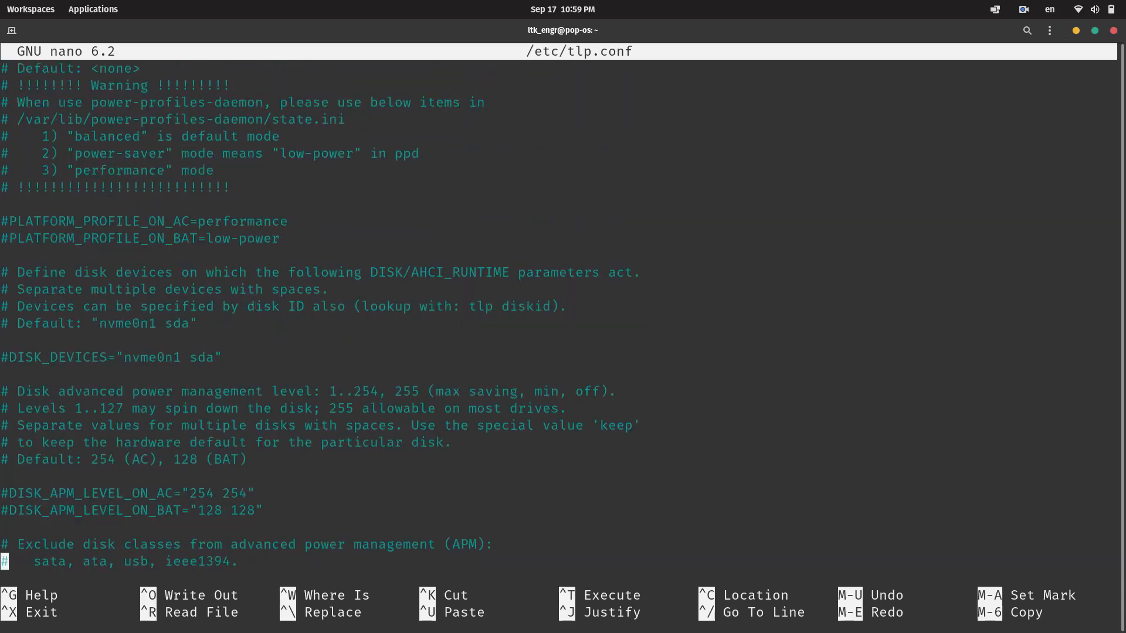
scroll(down, 3)
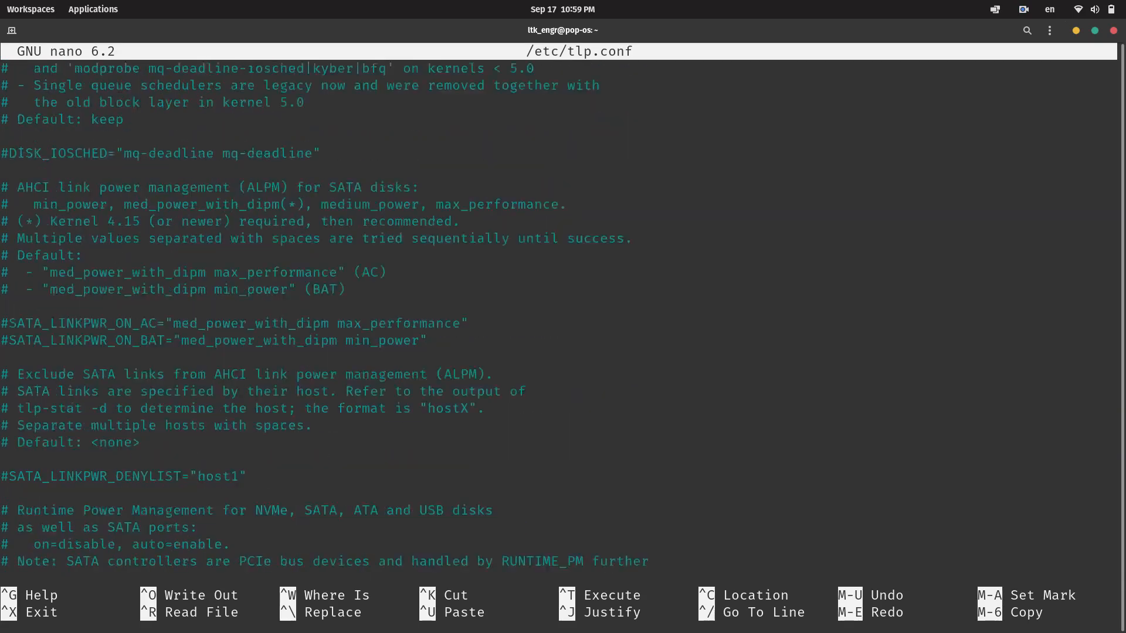
scroll(down, 3)
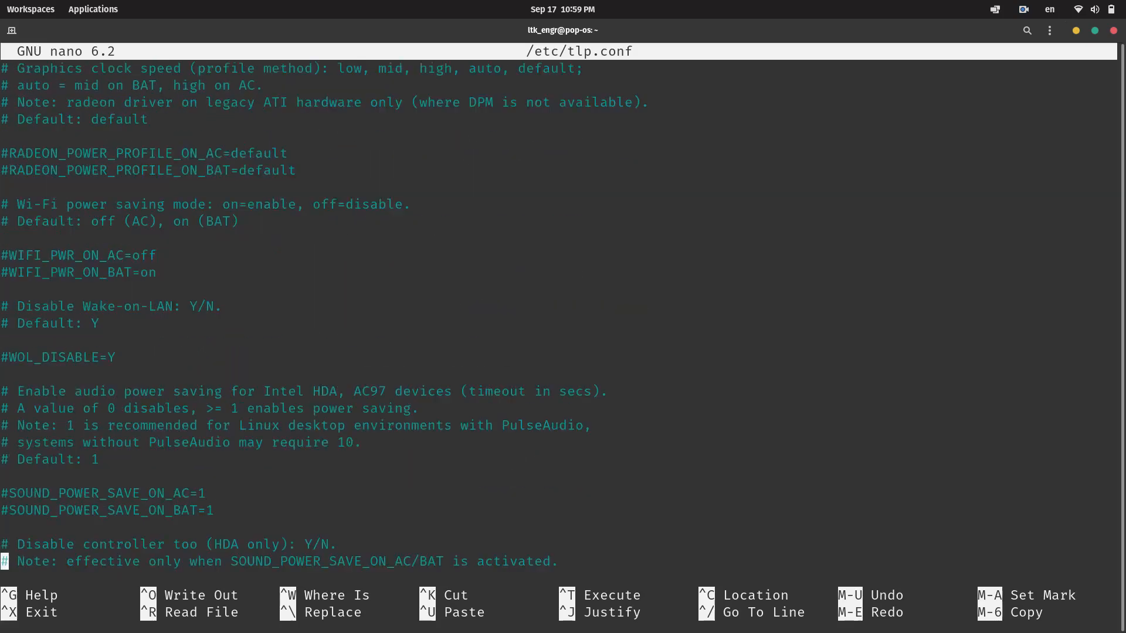
scroll(down, 3)
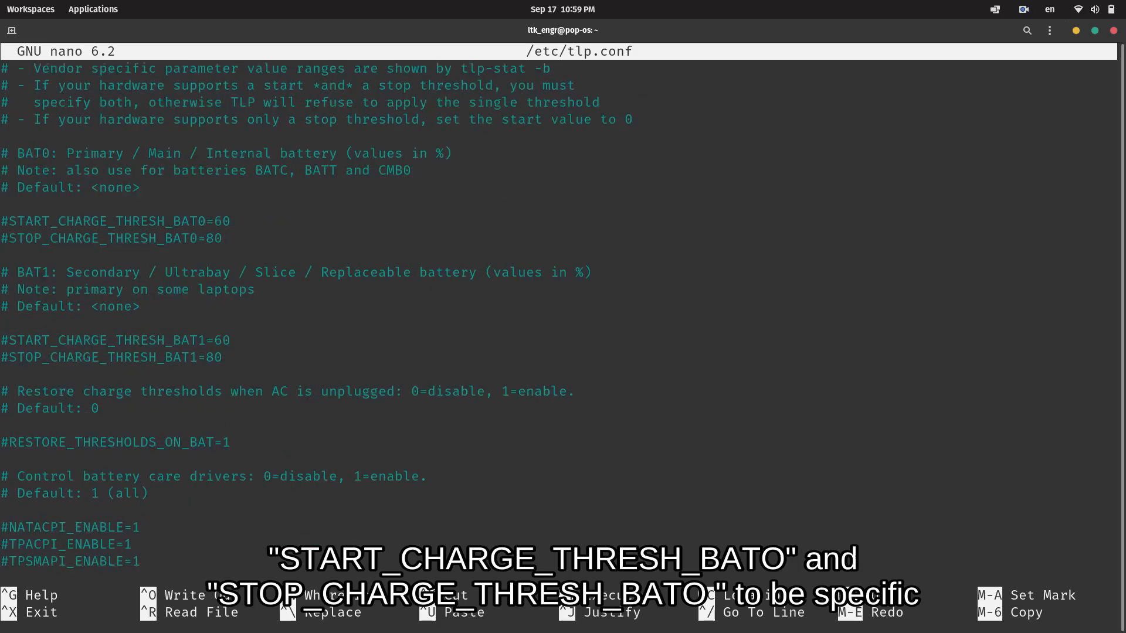
scroll(down, 3)
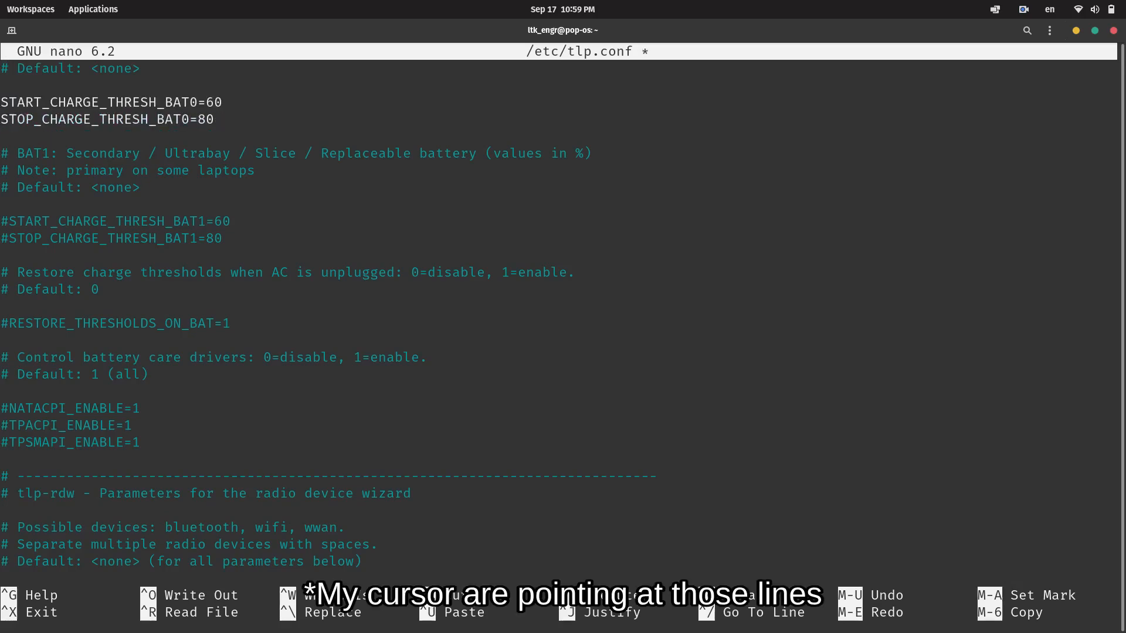
Step: Uncomment the BAT0 thresholds, keep start at 60, set stop to 1, then save and exit nano
key(BackSpace)
text(1)
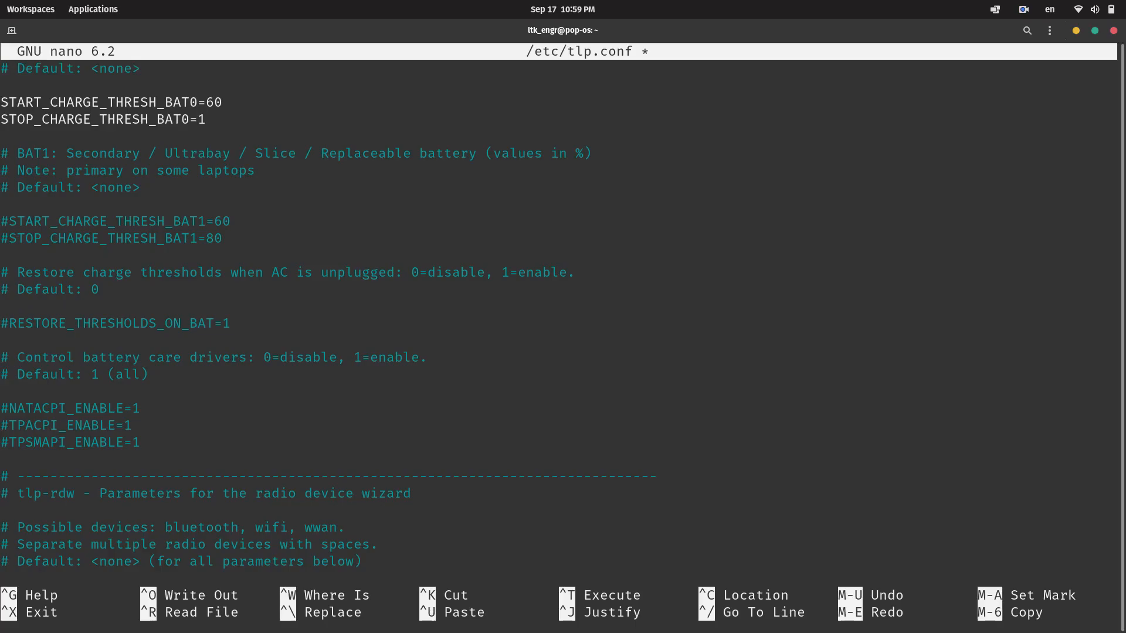
key(ctrl+o)
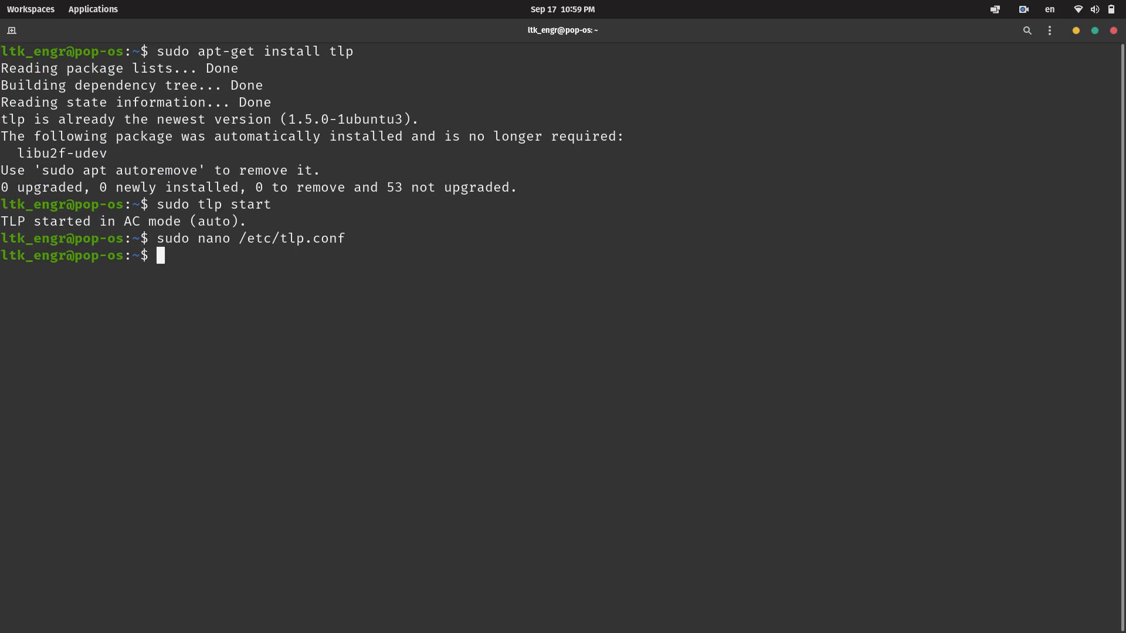
Step: Restart TLP with sudo tlp start and type the sudo tlp-stat -b battery command
text(sudo tlp start)
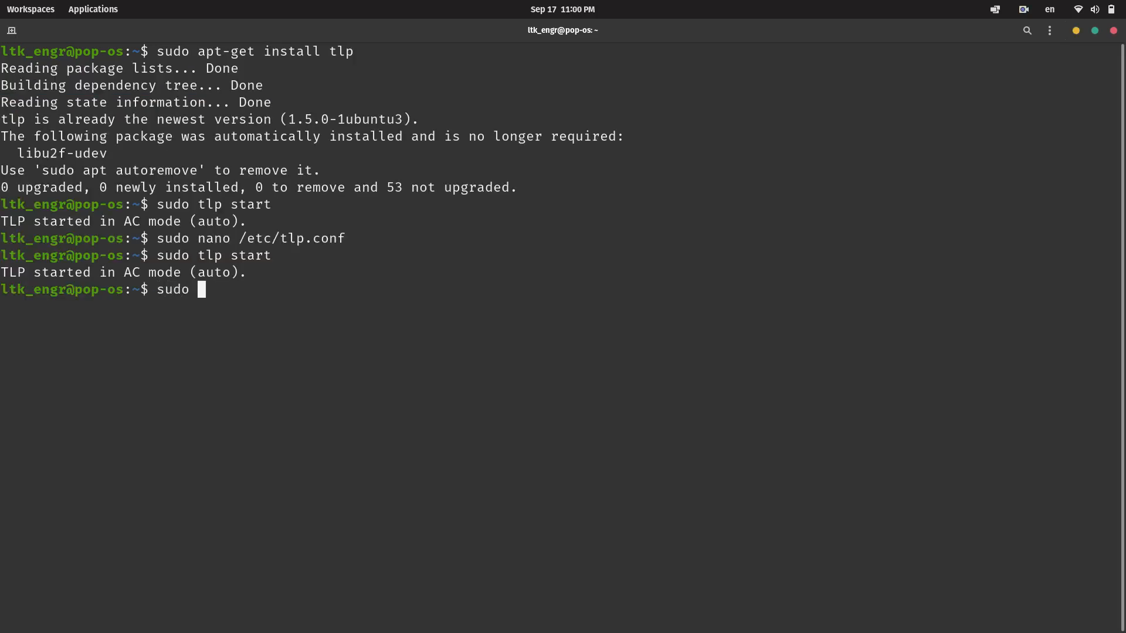
text(tlp)
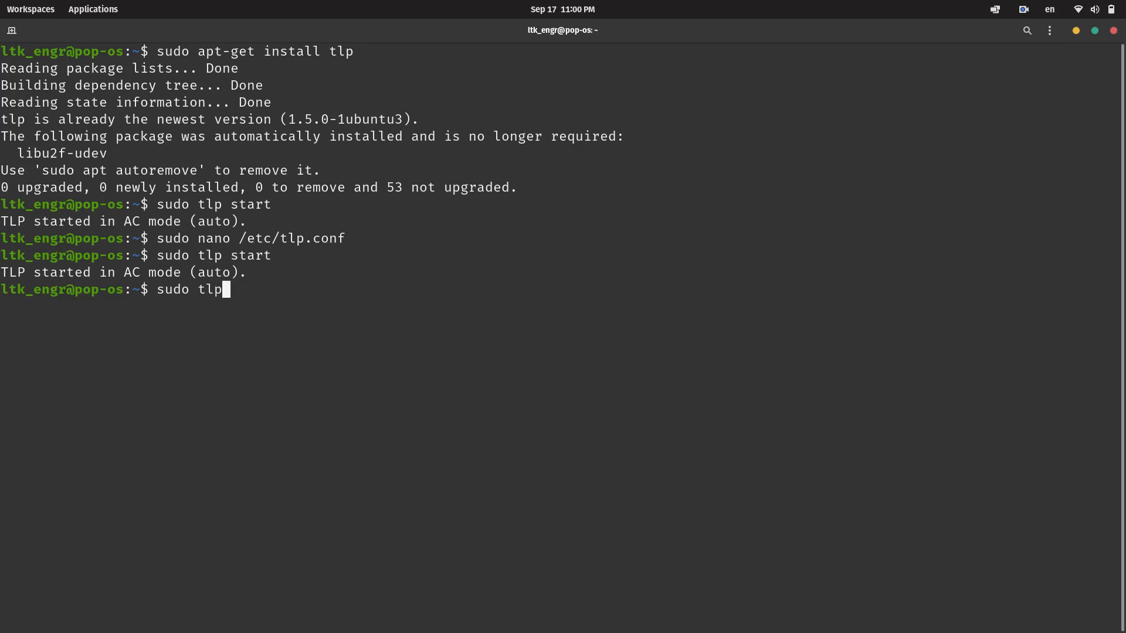
text(-stat -b)
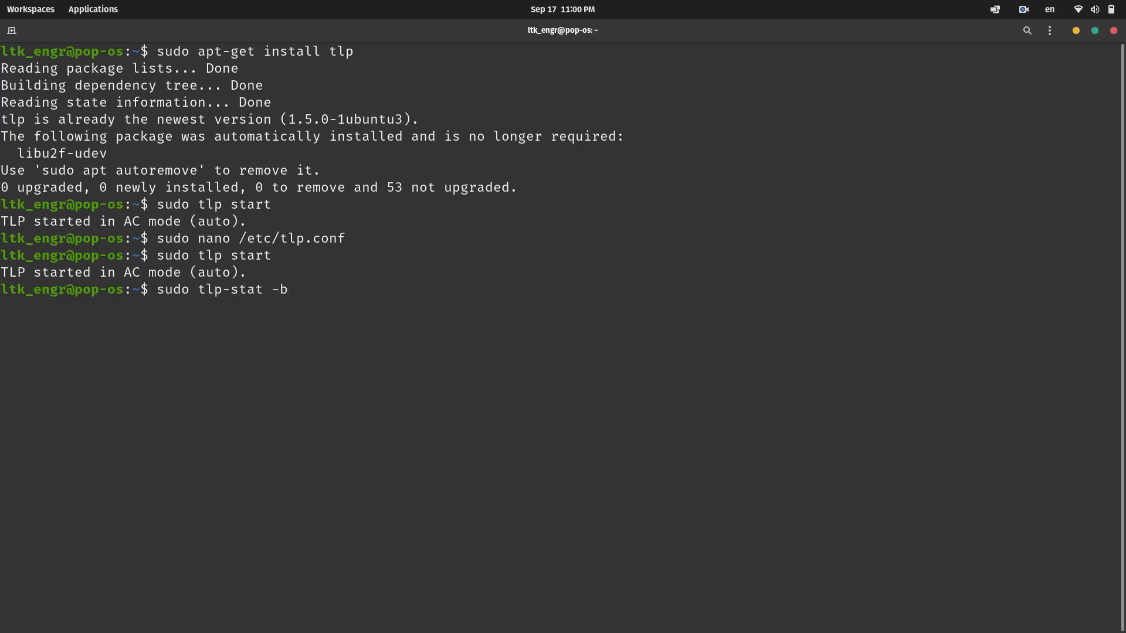
Step: Run the tlp-stat battery, configuration, temperature and processor reports to confirm the BAT0 thresholds
key(Return)
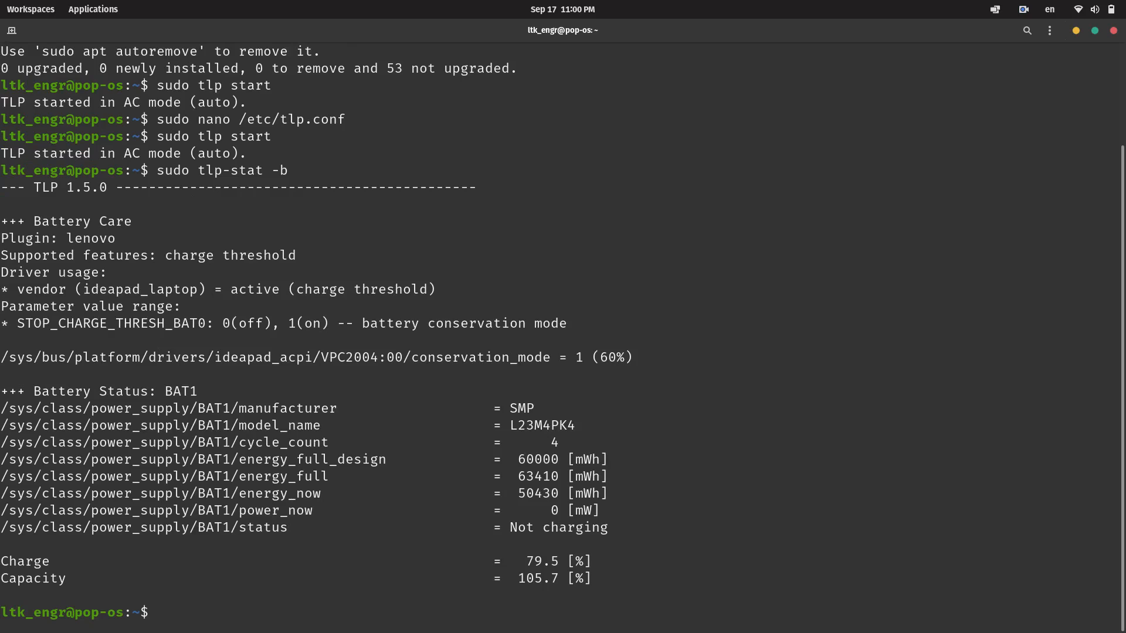
text(sudo tlp-stat -c)
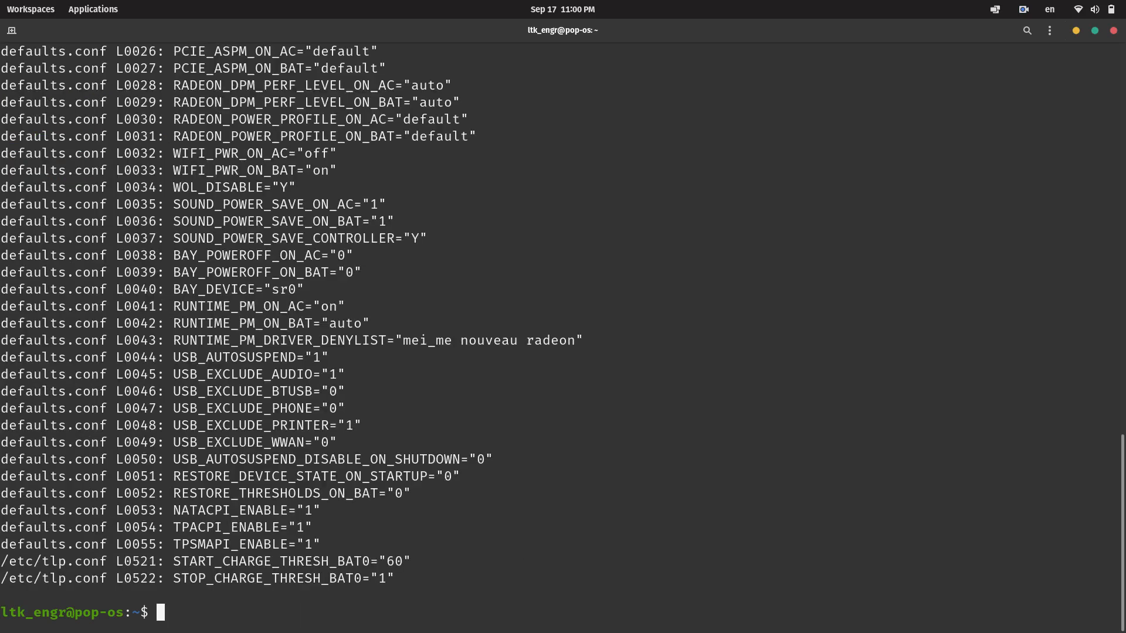
text(sudo tlp-stat -c)
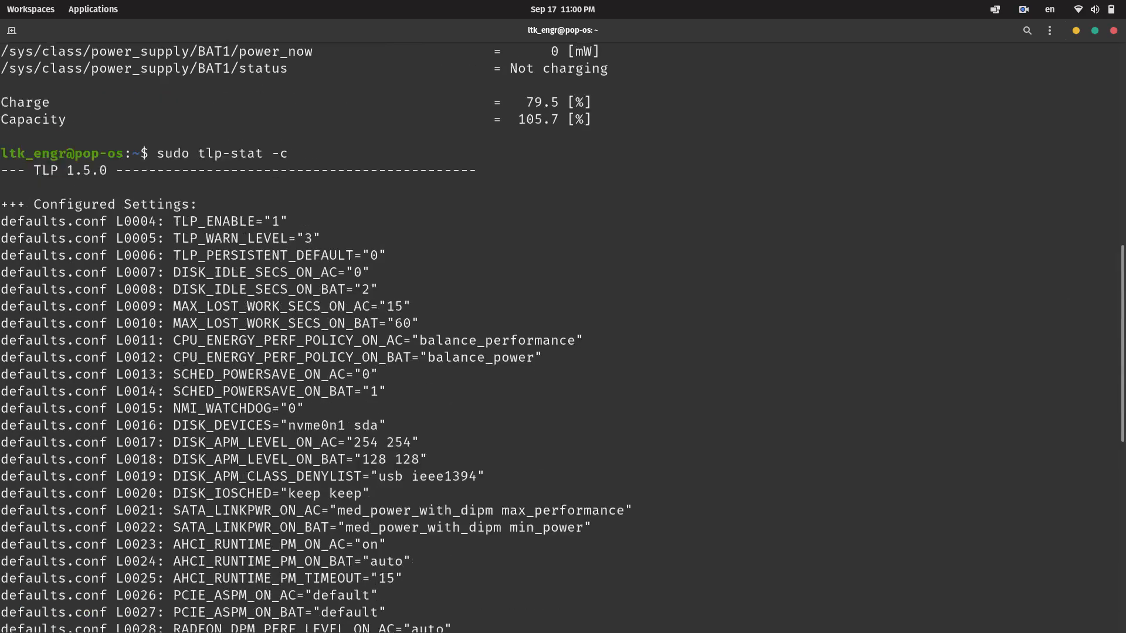
scroll(down, 3)
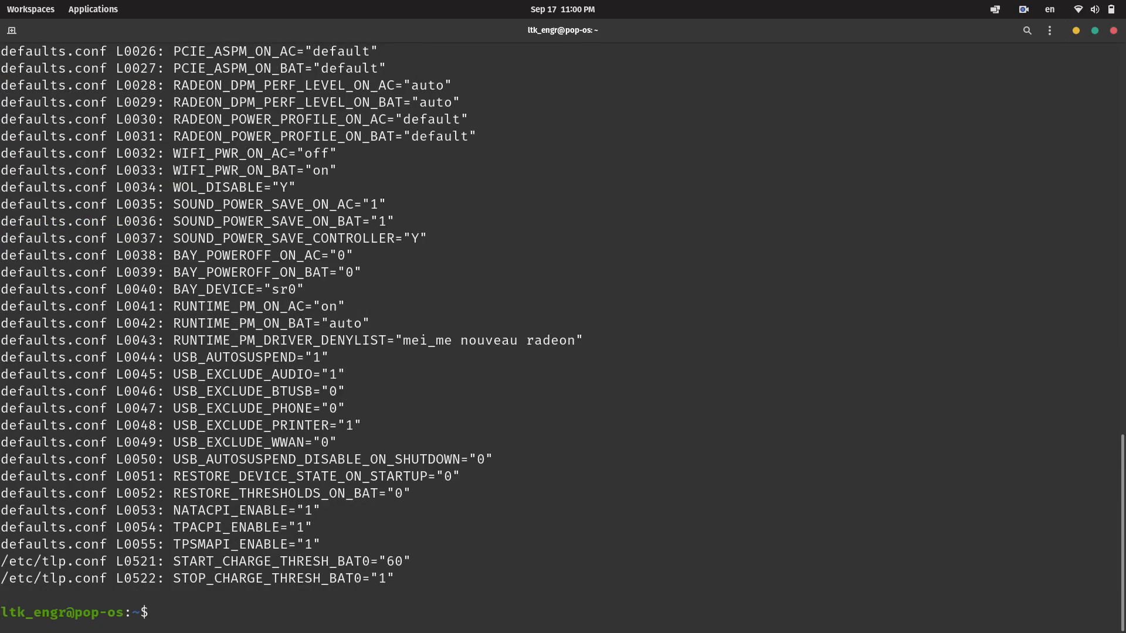
text(clar)
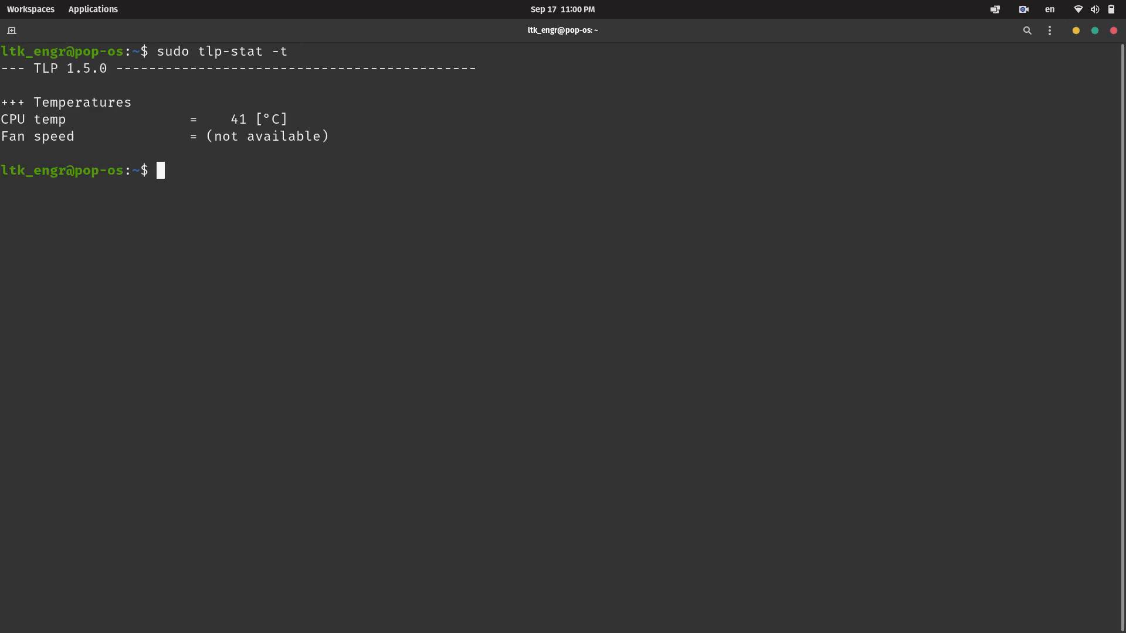
text(sudo tlp-stat -p)
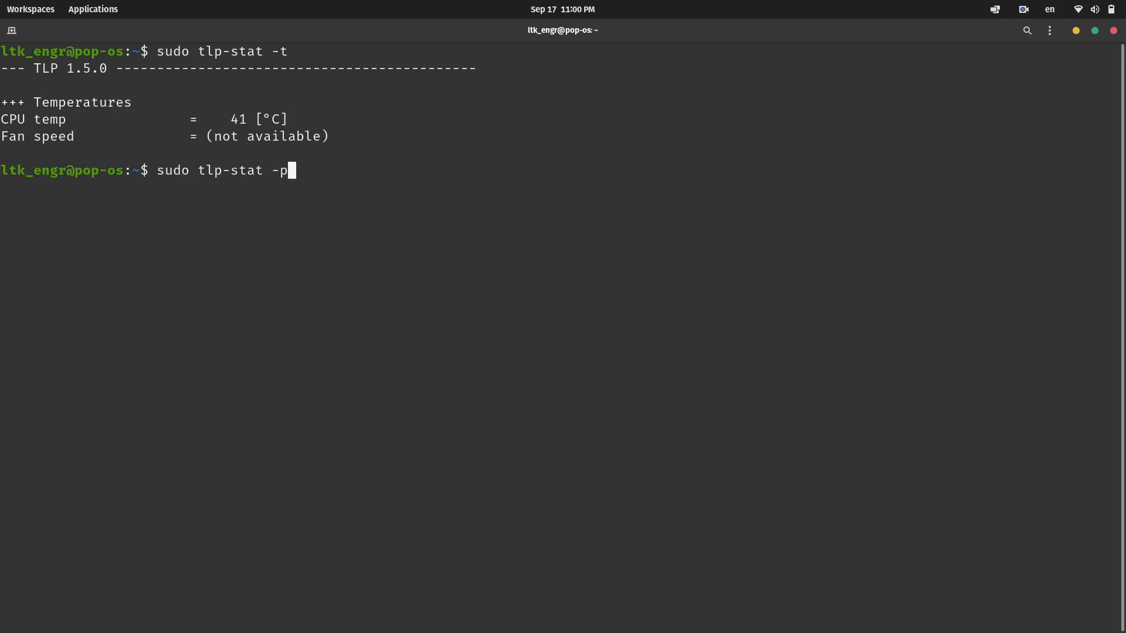
key(Return)
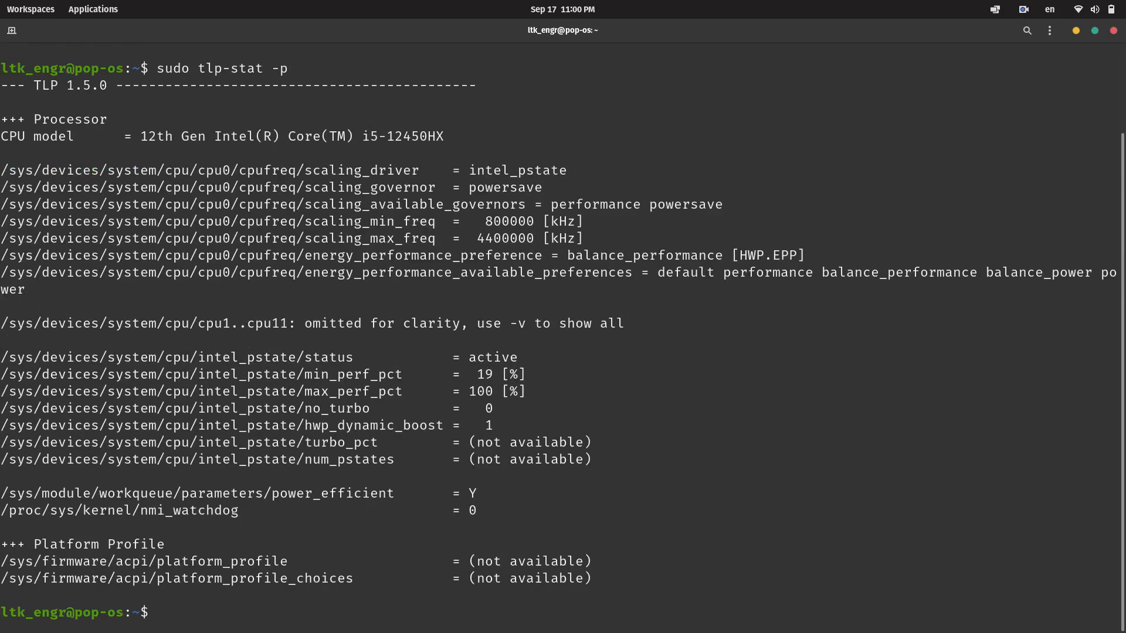